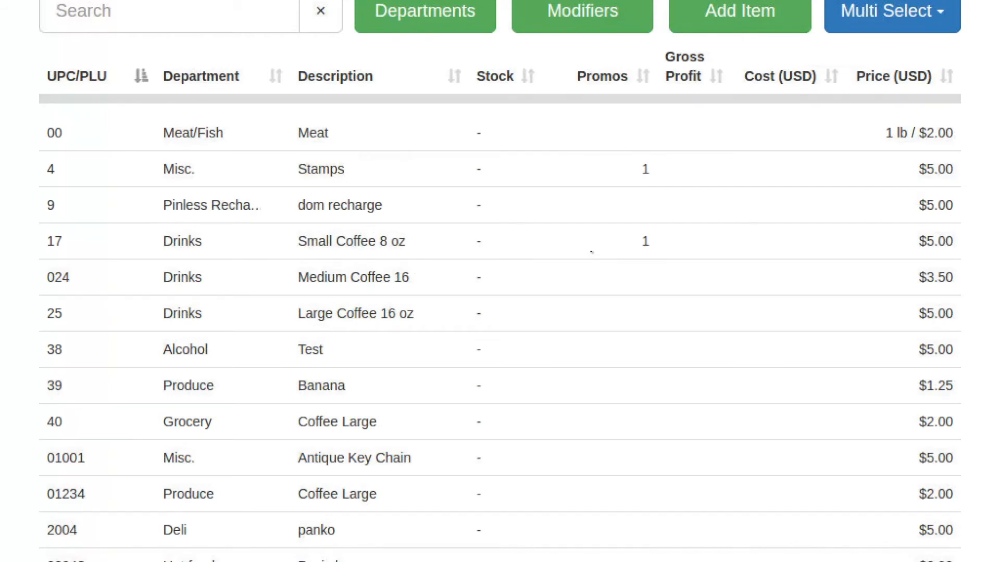
type("072350000078")
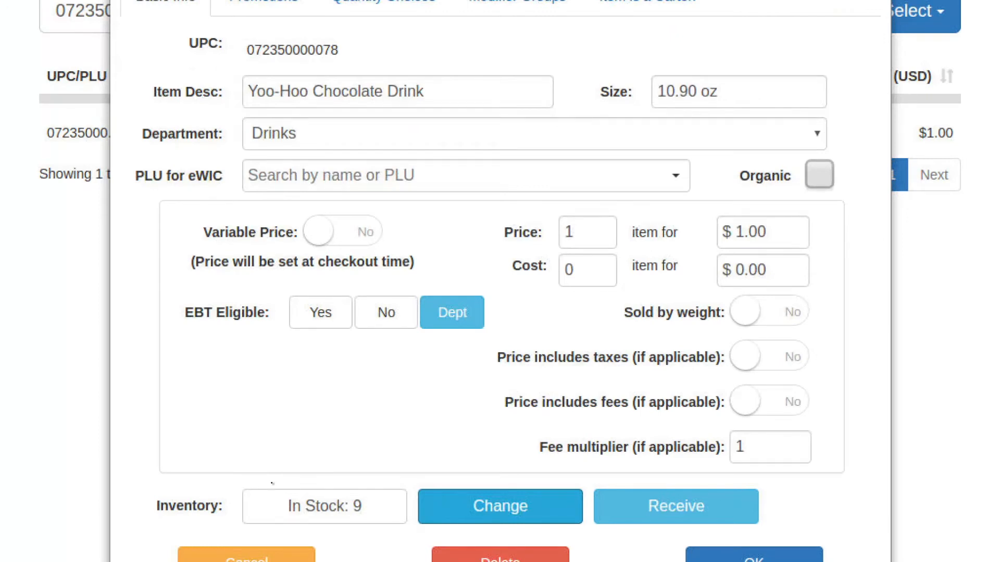
mouse_move(661, 509)
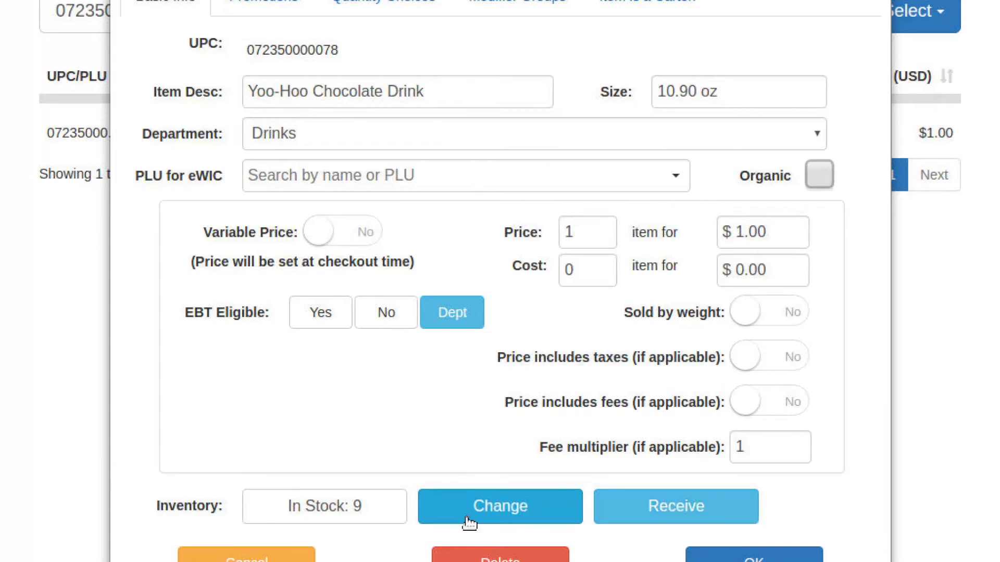
left_click(499, 507)
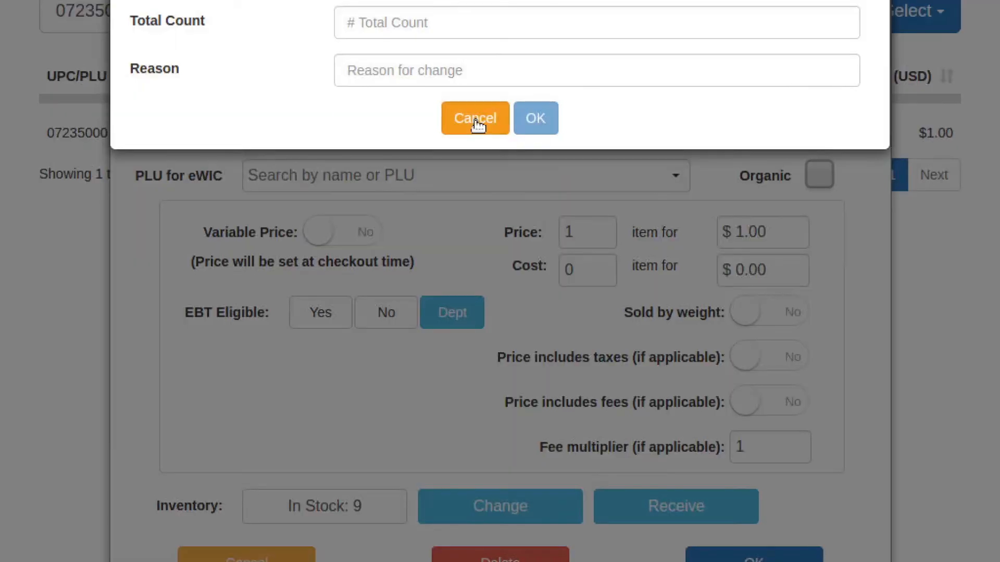
left_click(475, 119)
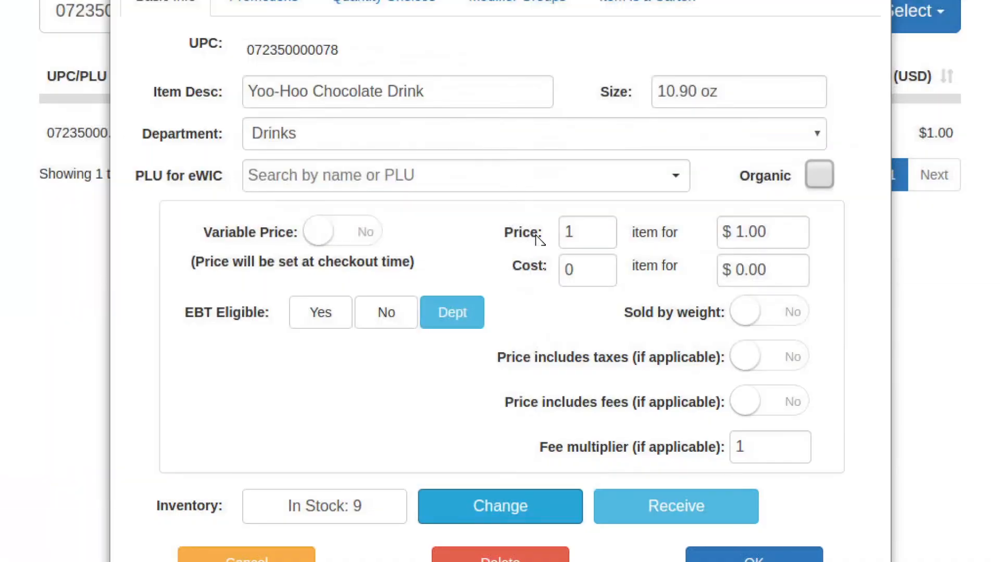
- Open the Receive form beside In Stock for the Yoo-Hoo item
left_click(676, 507)
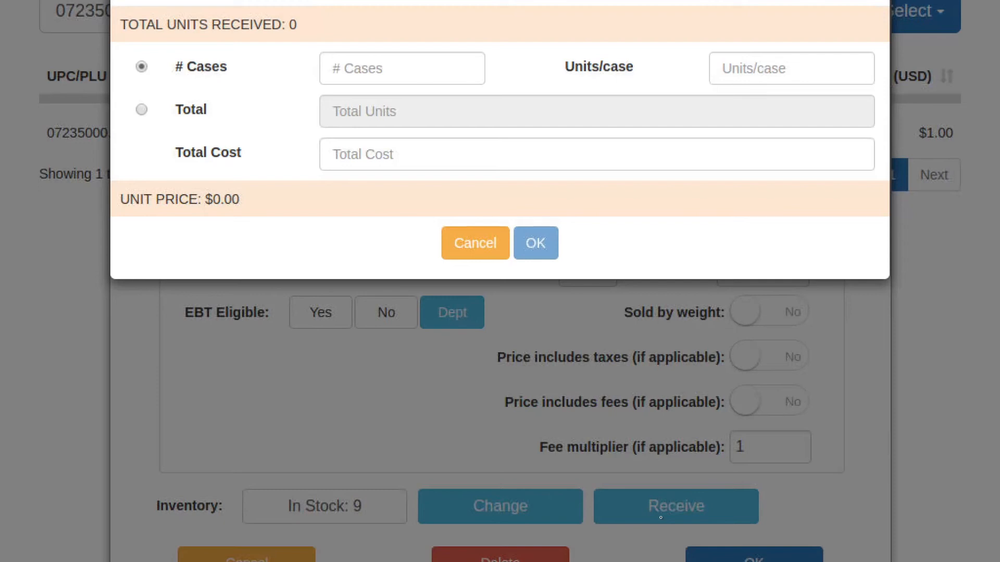
mouse_move(245, 64)
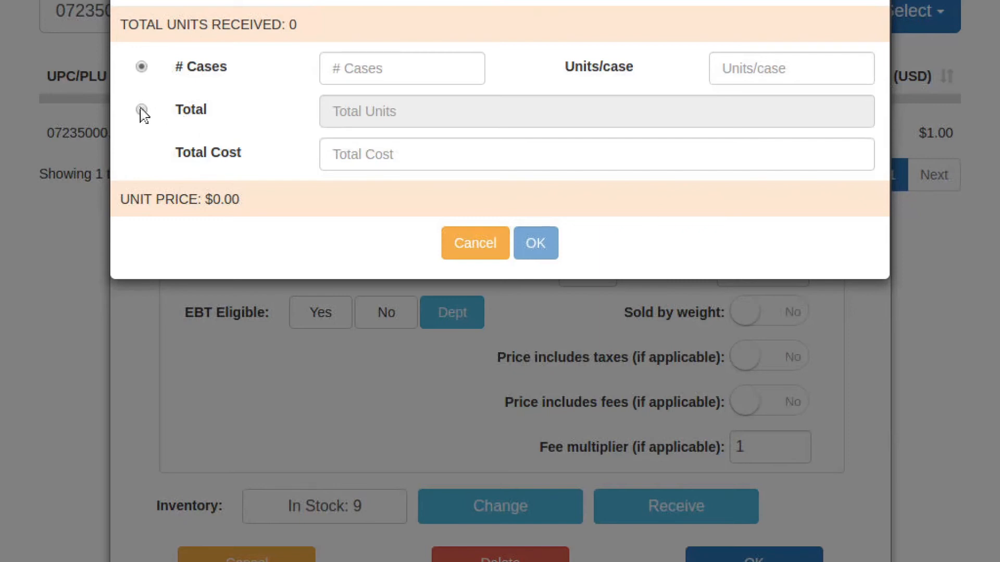
- Receive 1 total unit at a total cost of $0.50 and confirm
left_click(141, 110)
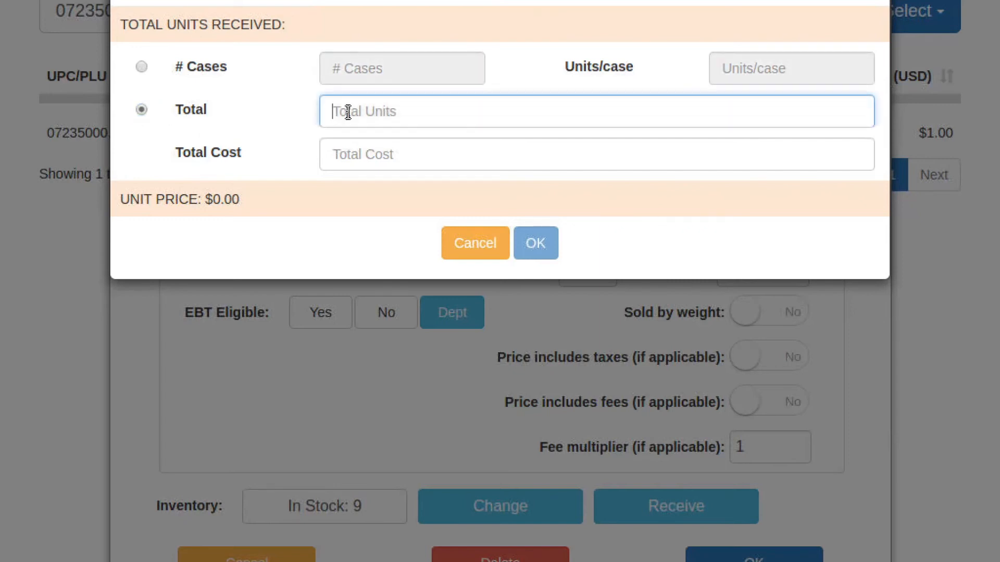
type("1")
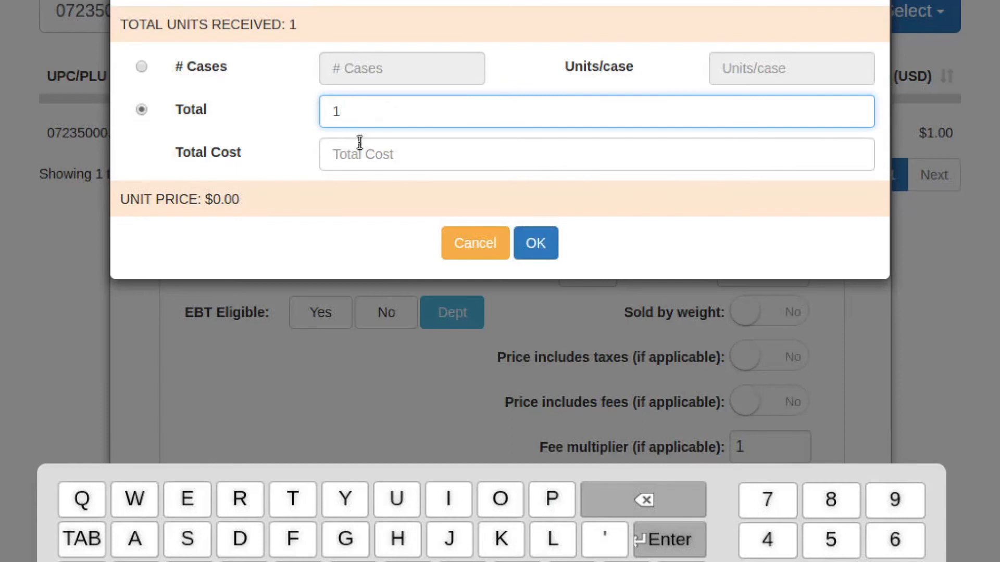
left_click(596, 156)
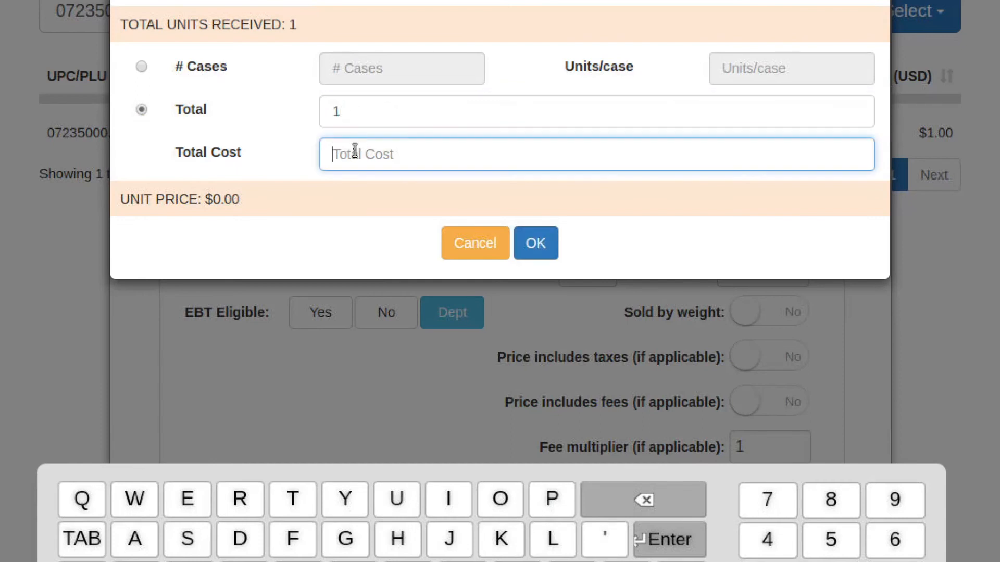
type("0.50")
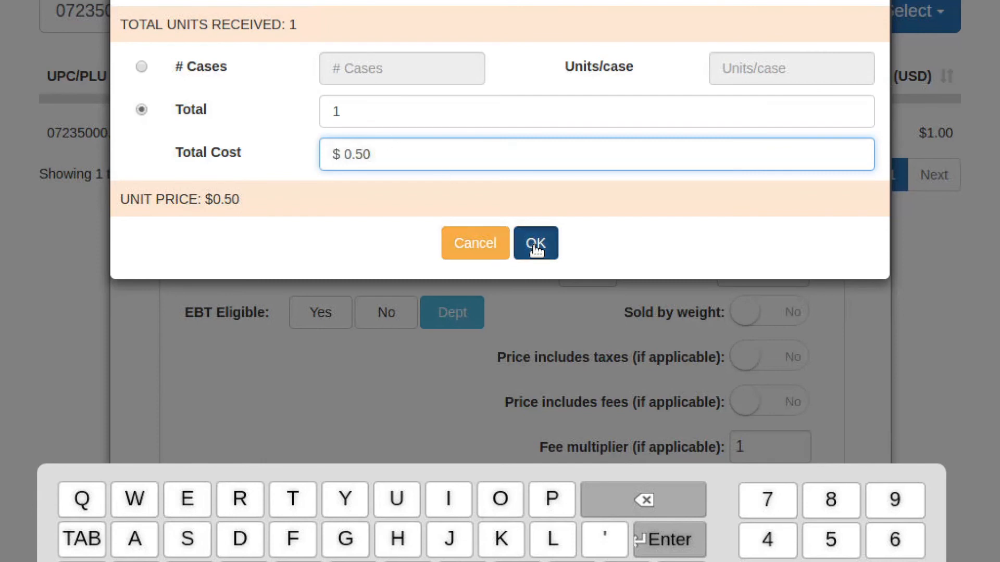
left_click(536, 243)
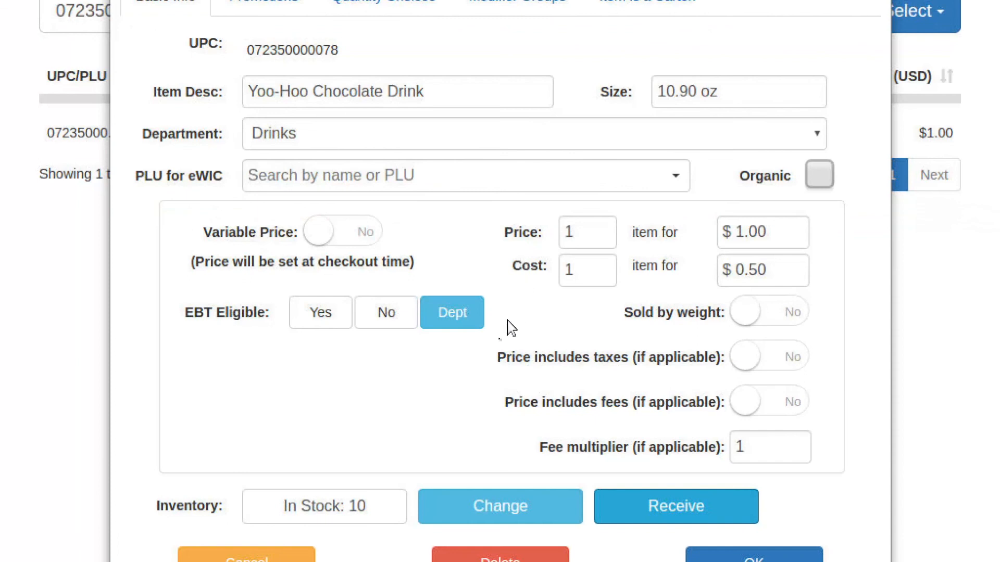
mouse_move(296, 523)
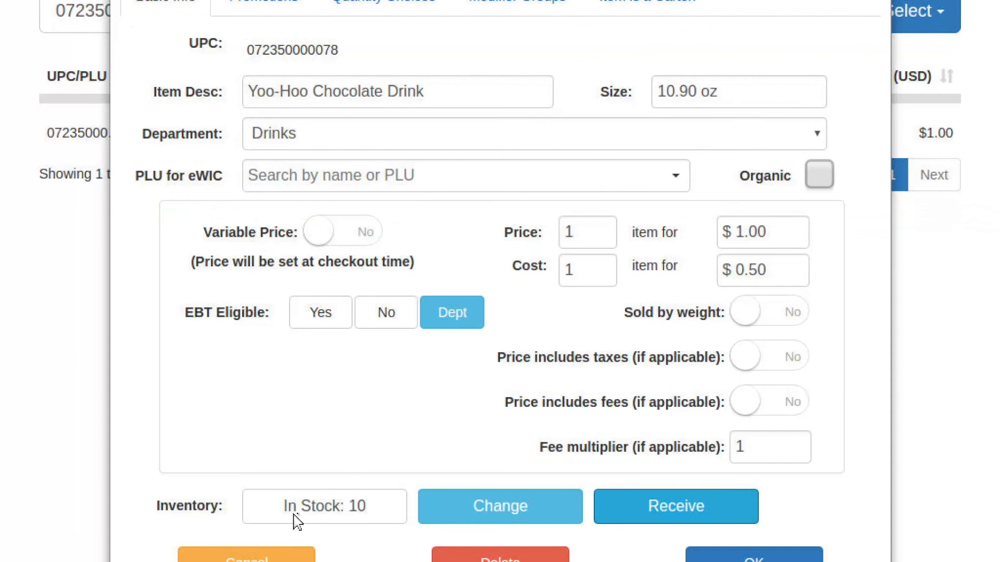
mouse_move(548, 282)
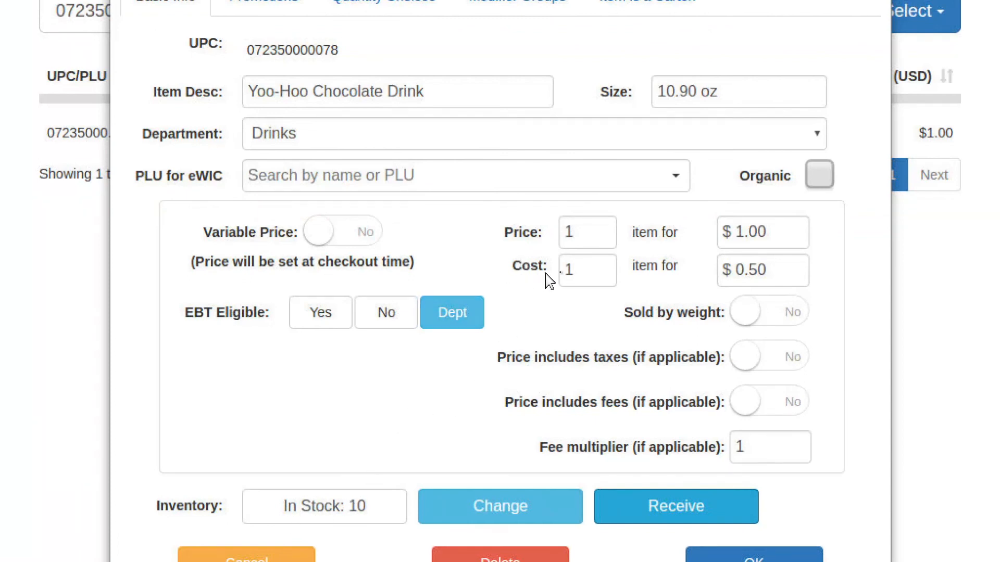